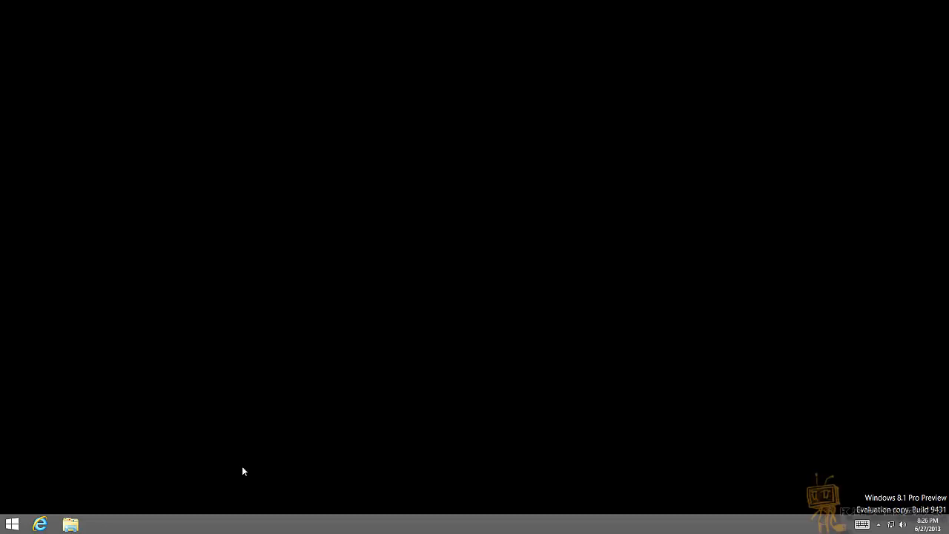
{"action": "mouse_move", "coordinate": [146, 462]}
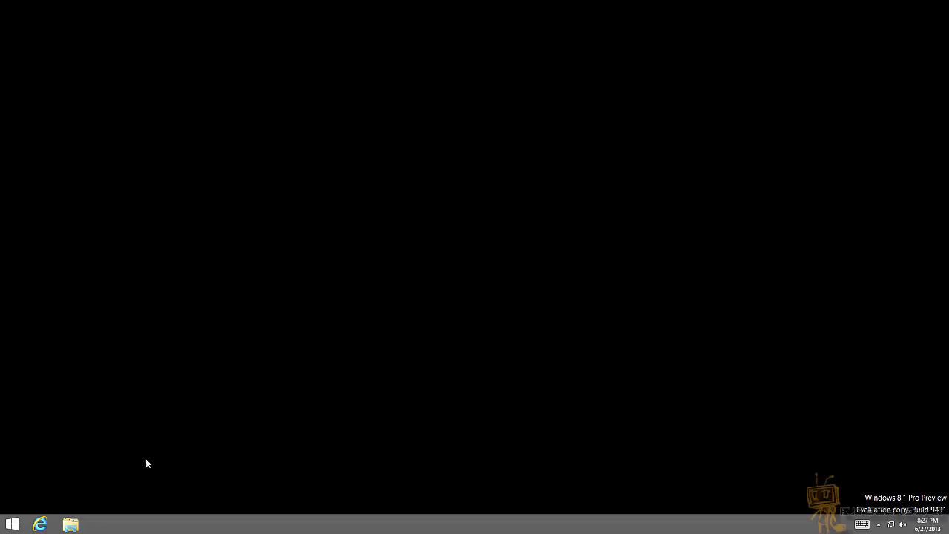
Return to the desktop via the Desktop tile and open the Start button's power-user menu showing Shut down.
{"action": "left_click", "coordinate": [12, 525]}
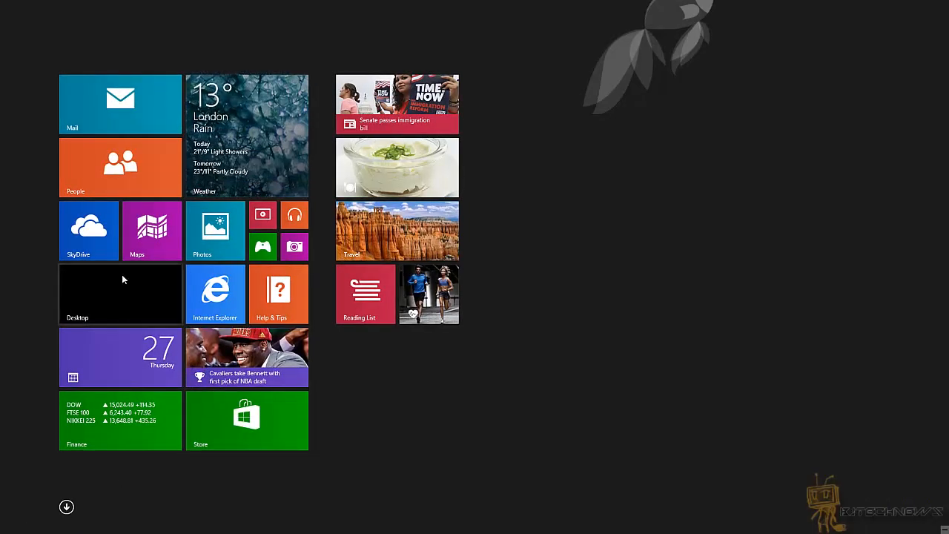
{"action": "left_click", "coordinate": [120, 294]}
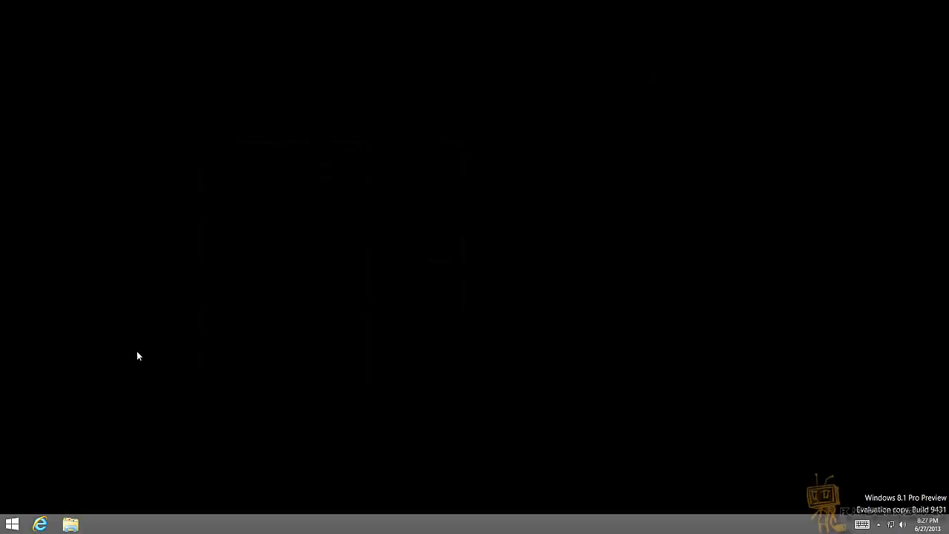
{"action": "mouse_move", "coordinate": [124, 353]}
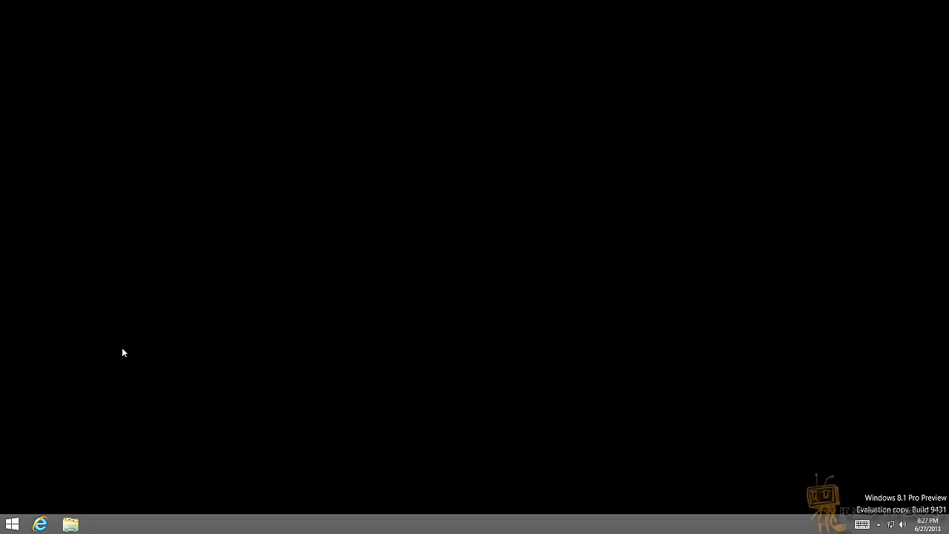
{"action": "right_click", "coordinate": [12, 523]}
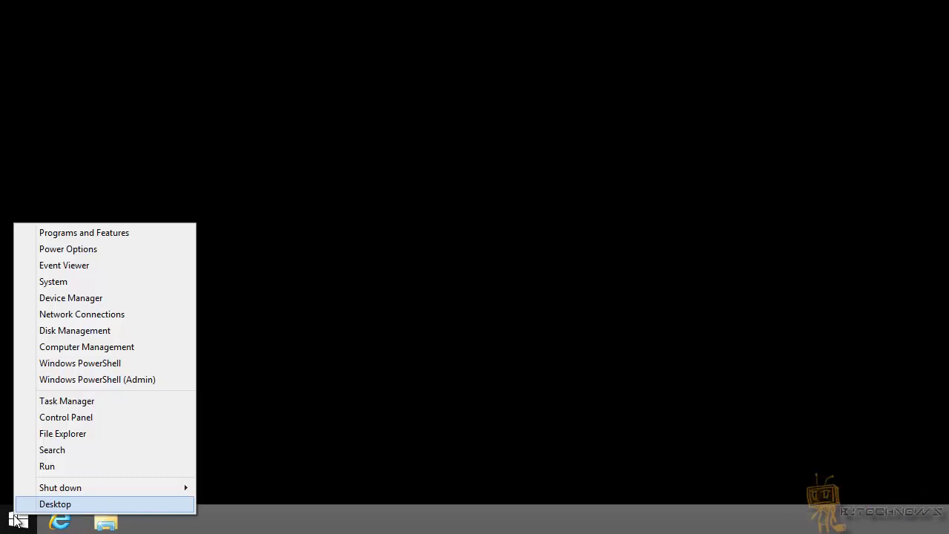